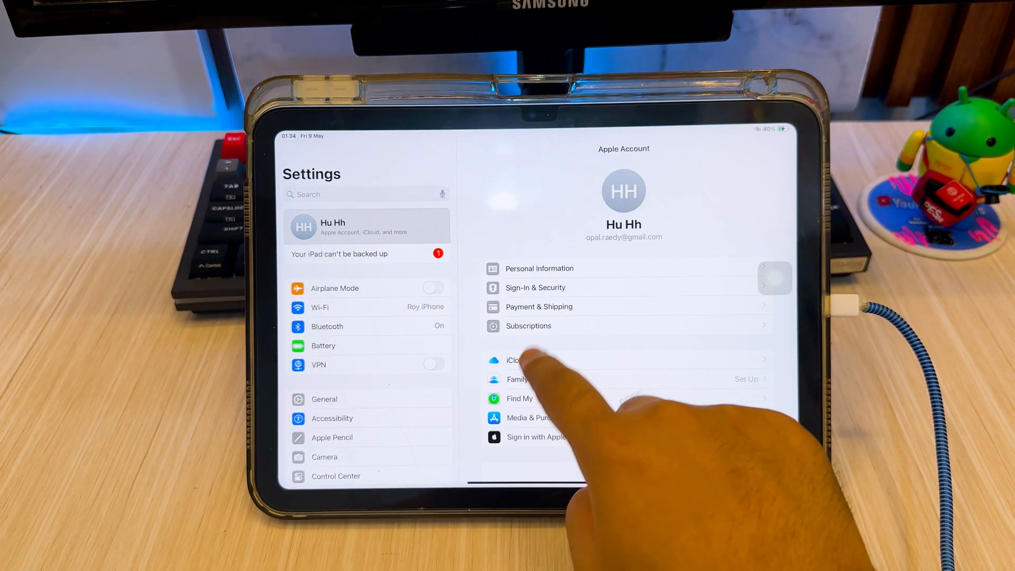
Run python unblacklist.py and answer 1 to remove the iPad's blacklist.
{"action": "left_click", "coordinate": [518, 399]}
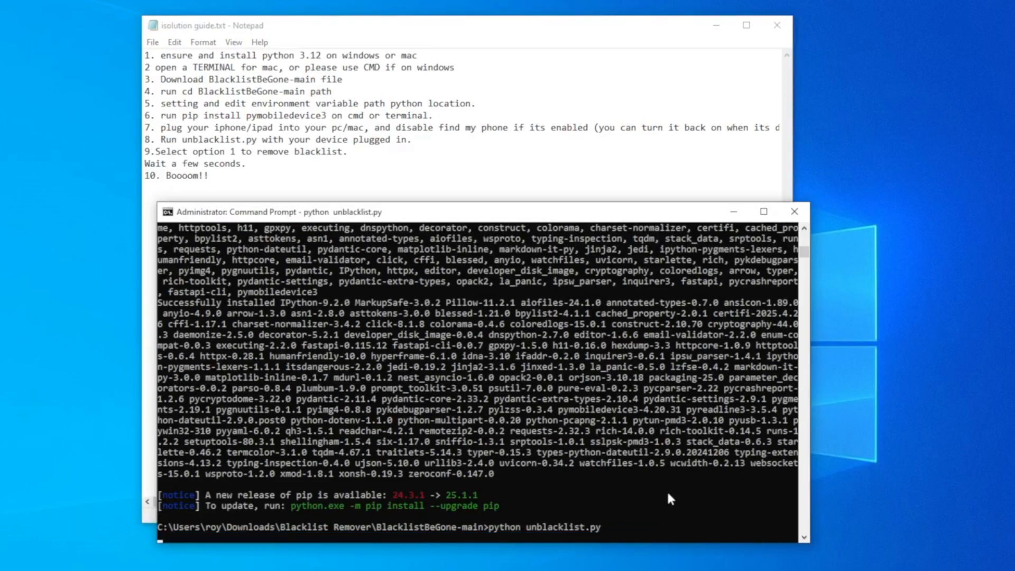
{"action": "key", "text": "Return"}
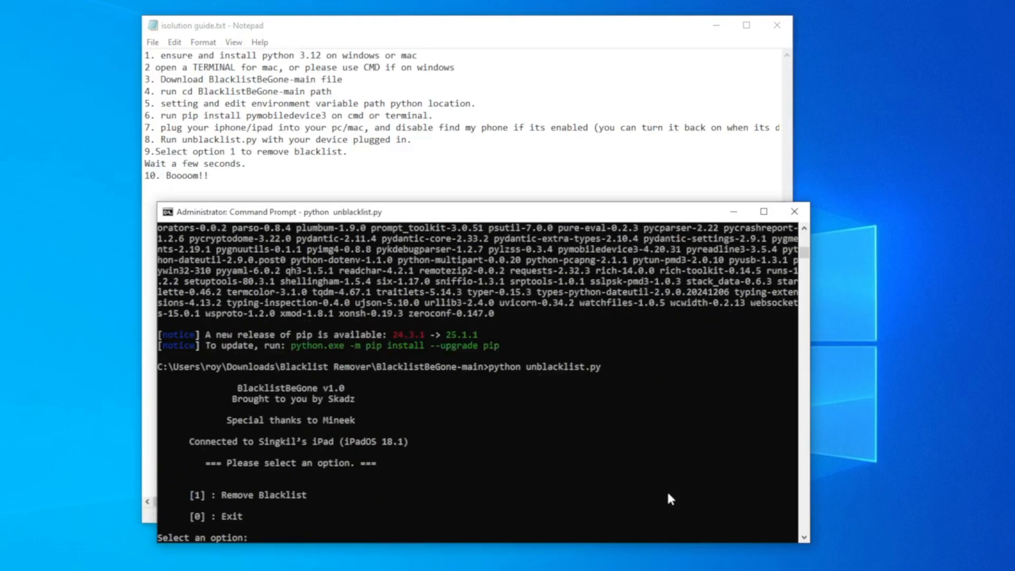
{"action": "type", "text": "1"}
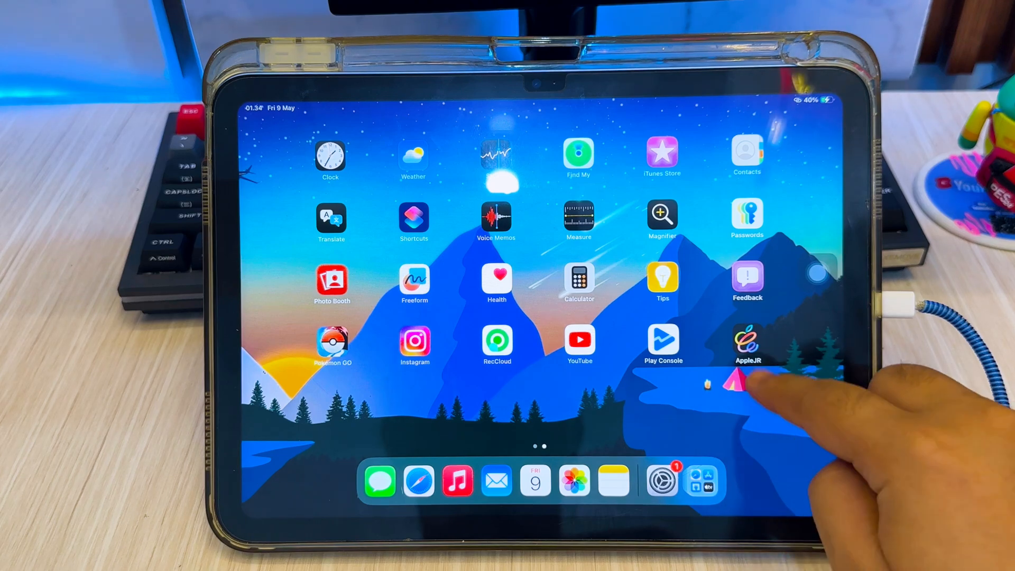
From the AppleJR page, locate the ESign Sunshine 1 entry and confirm its installation.
{"action": "left_click", "coordinate": [748, 343]}
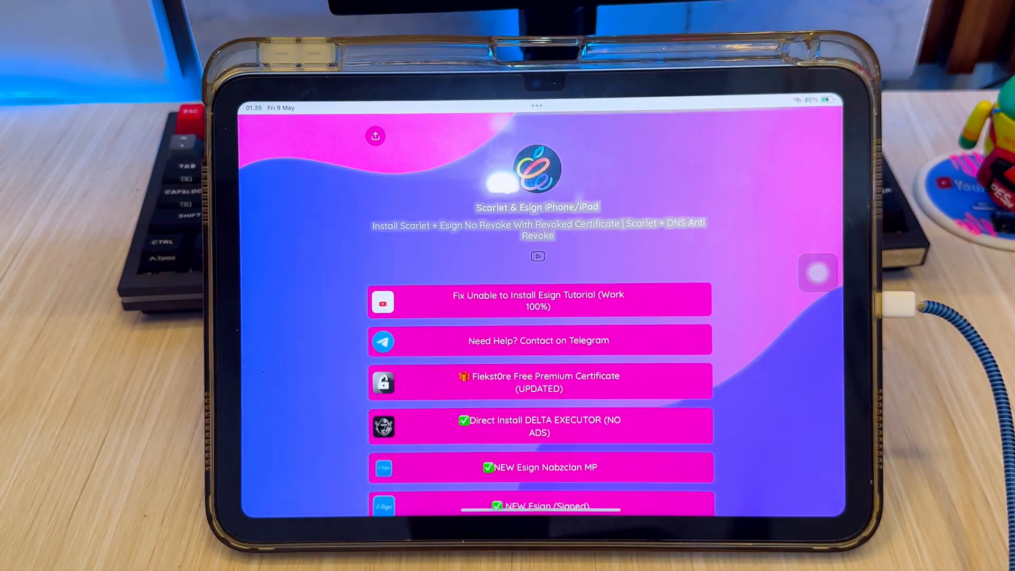
{"action": "scroll", "scroll_direction": "down", "scroll_amount": 3}
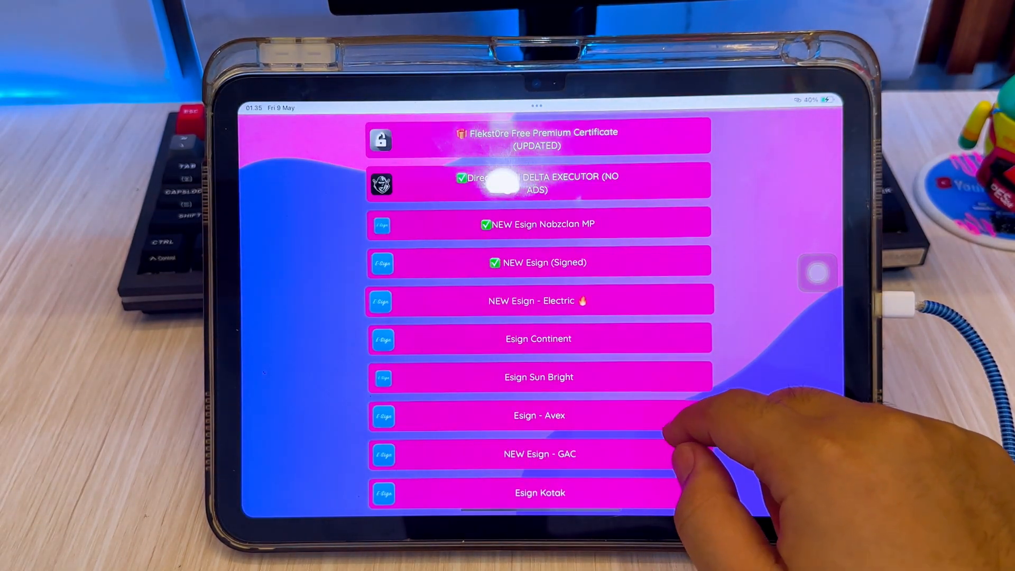
{"action": "scroll", "scroll_direction": "up", "scroll_amount": 3}
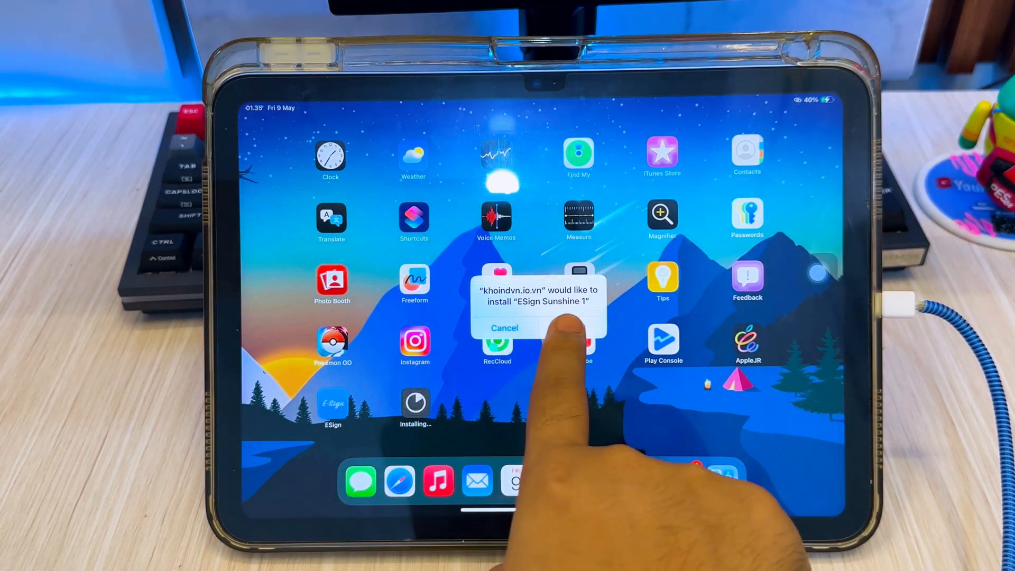
{"action": "left_click", "coordinate": [570, 328]}
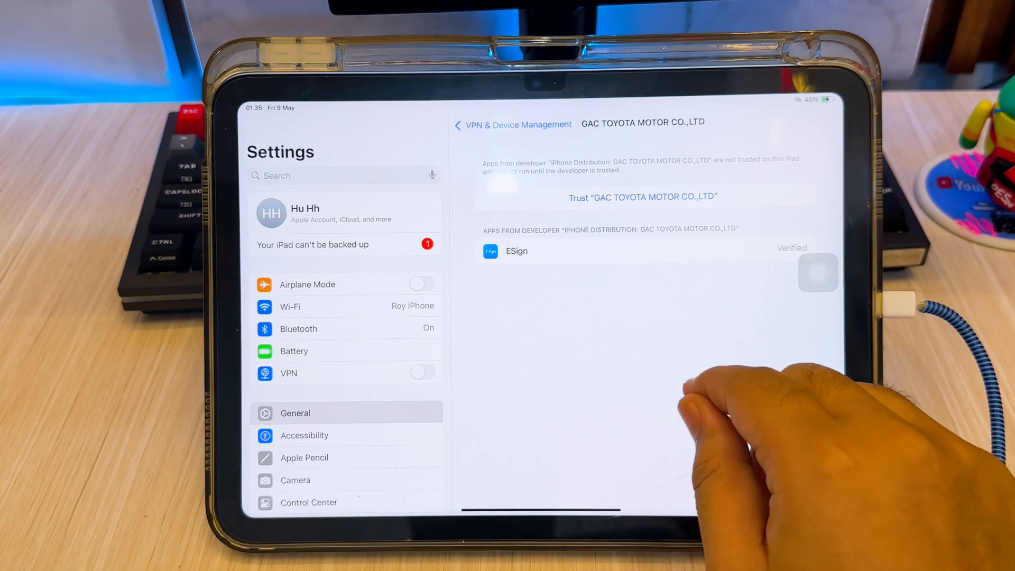
Trust the GAC TOYOTA MOTOR CO.,LTD developer profile under VPN & Device Management.
{"action": "left_click", "coordinate": [641, 197]}
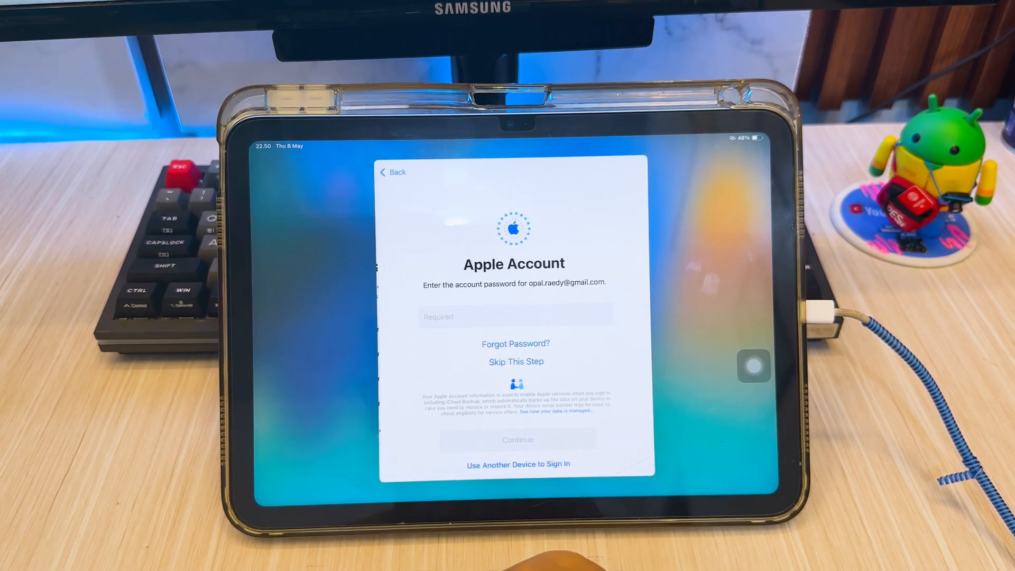
{"action": "left_click", "coordinate": [516, 362]}
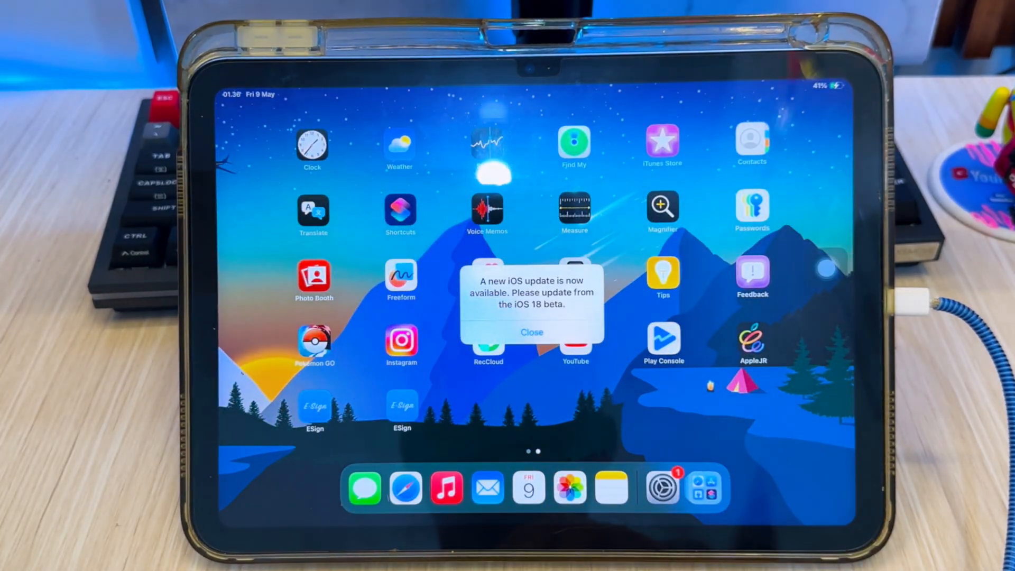
Close ESign's iOS update alert and agree to its Service Agreement.
{"action": "left_click", "coordinate": [531, 332]}
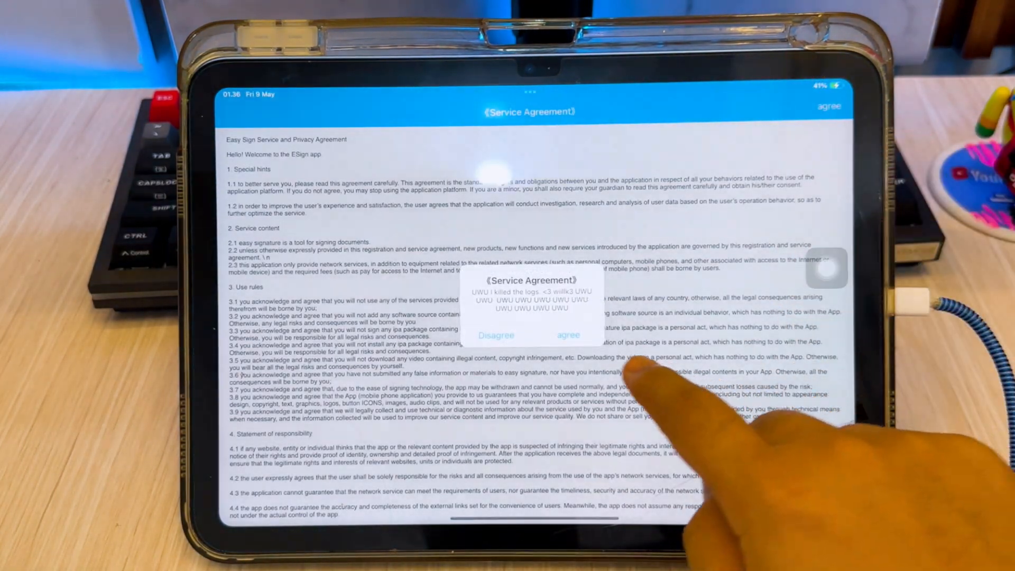
{"action": "left_click", "coordinate": [569, 335]}
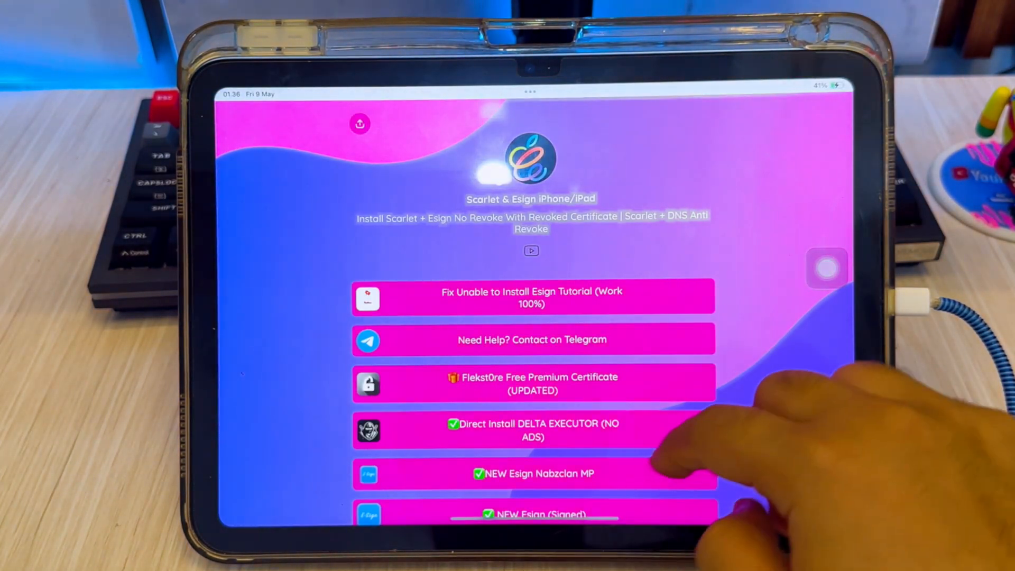
Download Esign-Certs.zip from AppleJR and send it to ESign.
{"action": "scroll", "scroll_direction": "down", "scroll_amount": 3}
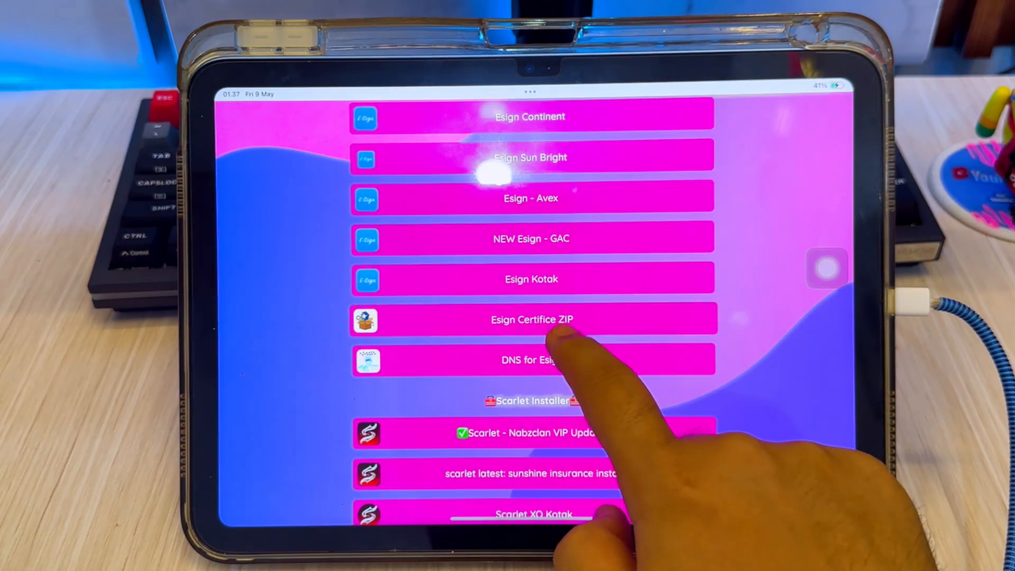
{"action": "left_click", "coordinate": [530, 320]}
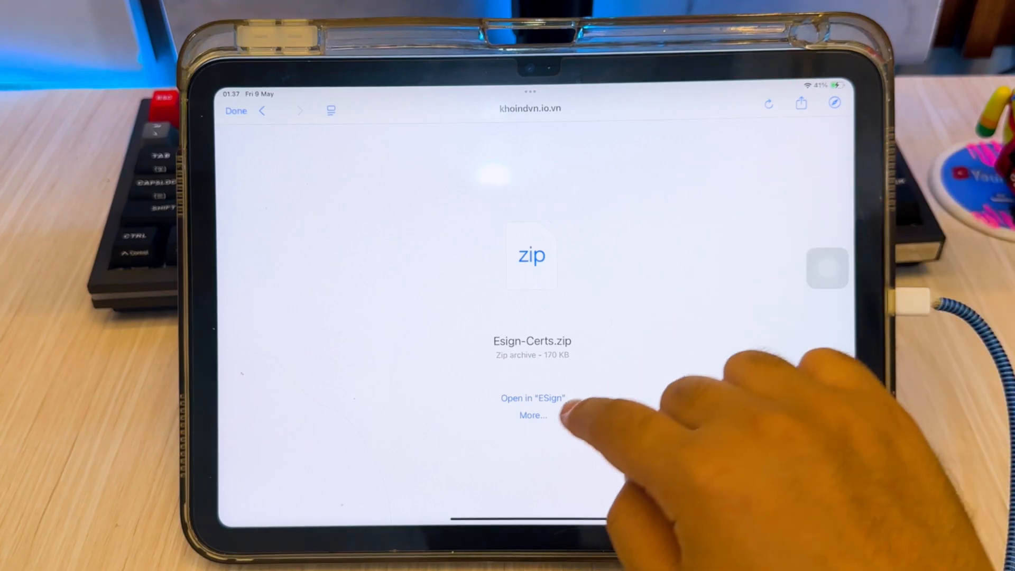
{"action": "left_click", "coordinate": [530, 397]}
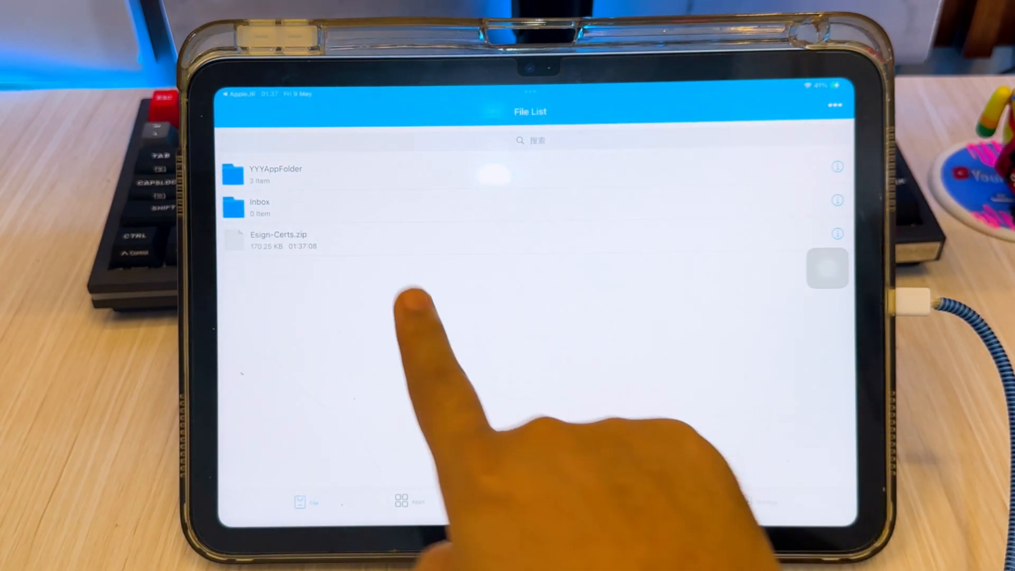
Unzip Esign-Certs.zip and import the GAC TOYOTA MOTOR CO.,LTD certificate.
{"action": "left_click", "coordinate": [278, 235]}
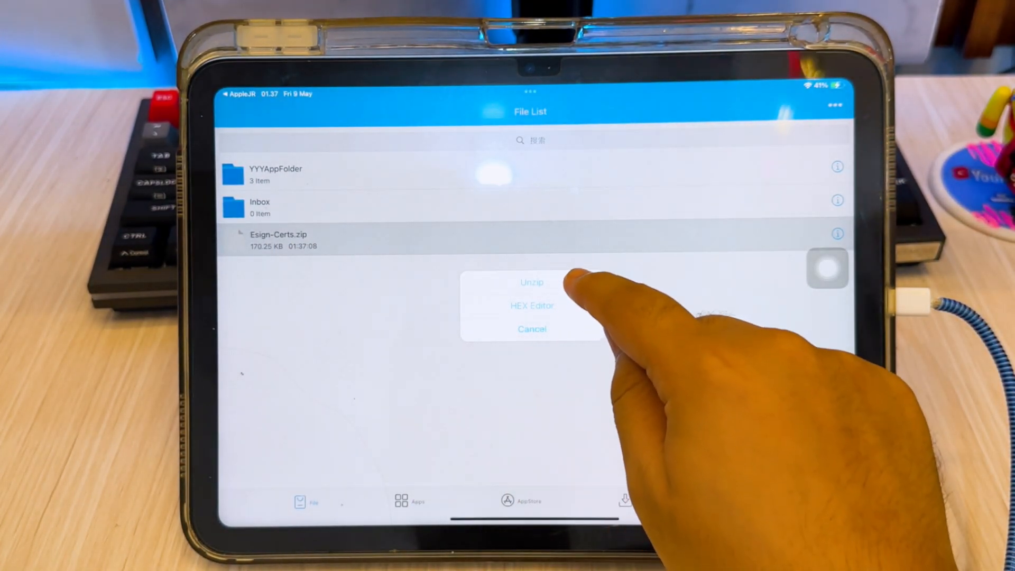
{"action": "left_click", "coordinate": [532, 282]}
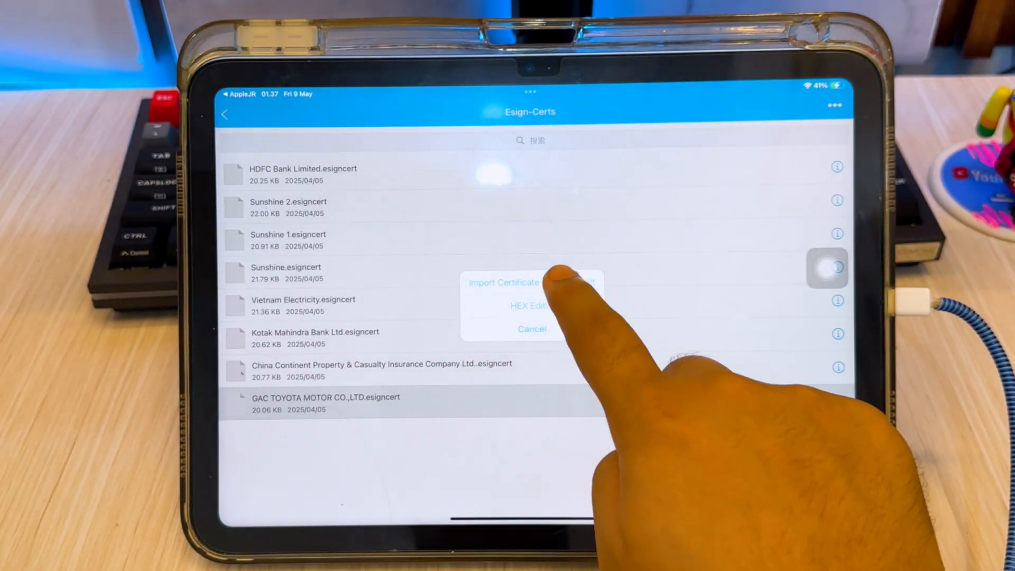
{"action": "left_click", "coordinate": [505, 281]}
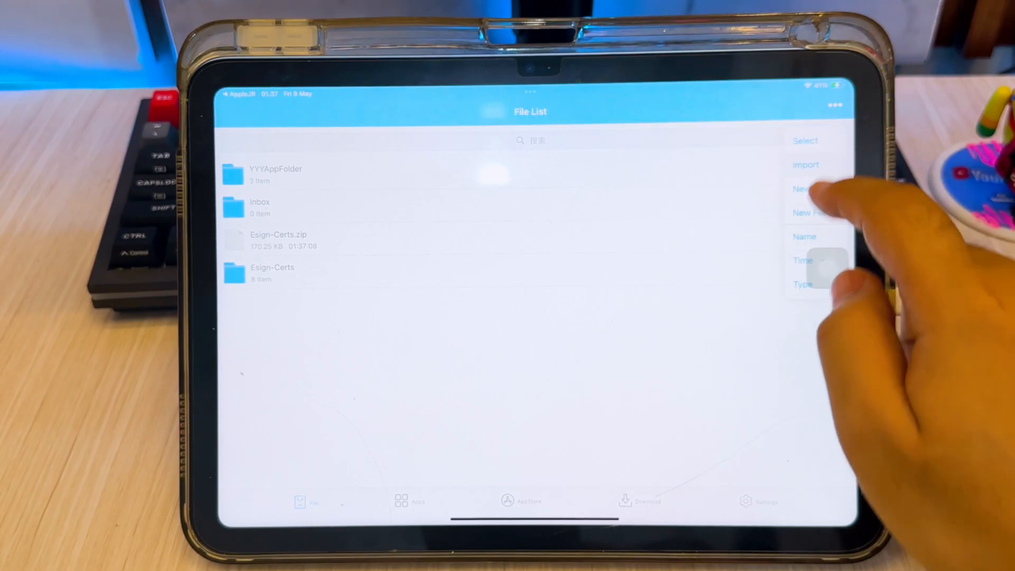
Import Play.ipa from Downloads into ESign's app library and view Play! there.
{"action": "left_click", "coordinate": [806, 165]}
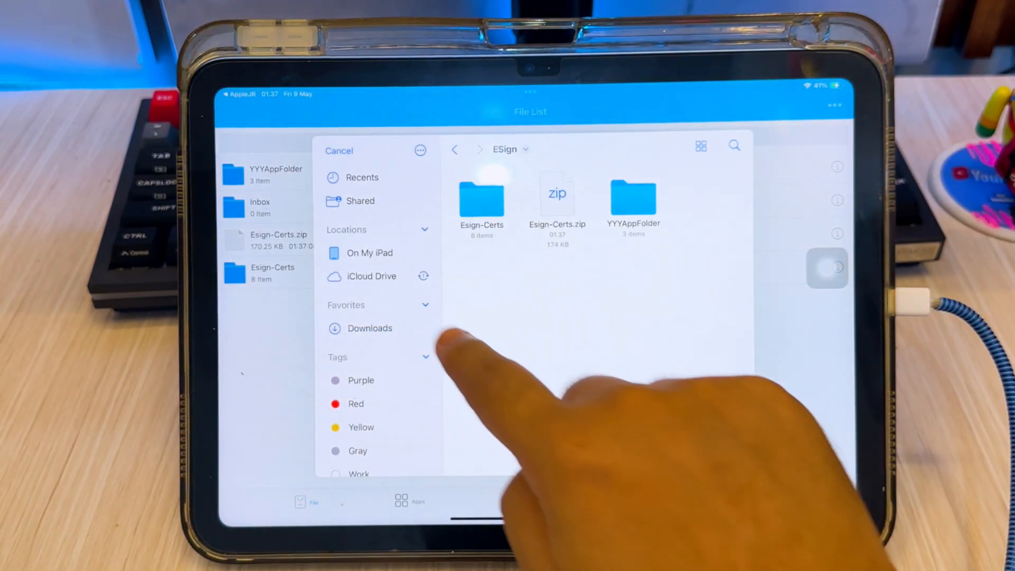
{"action": "left_click", "coordinate": [370, 328]}
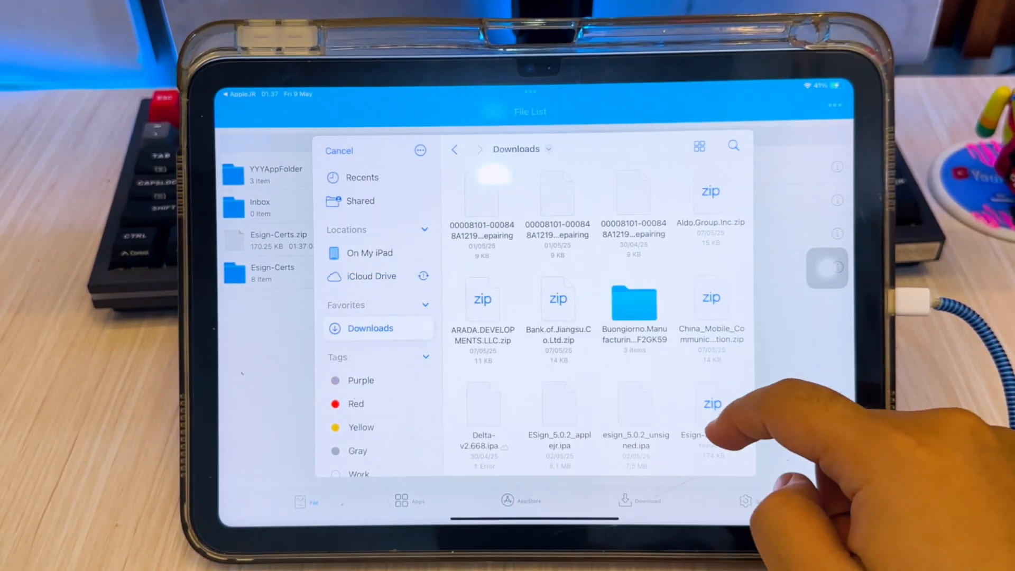
{"action": "scroll", "scroll_direction": "down", "scroll_amount": 3}
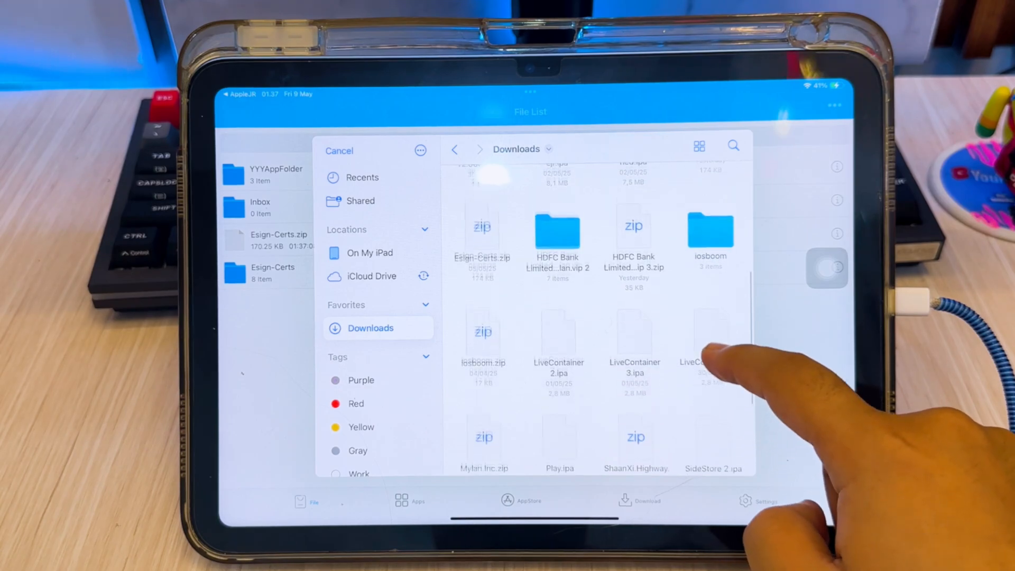
{"action": "left_click", "coordinate": [559, 440]}
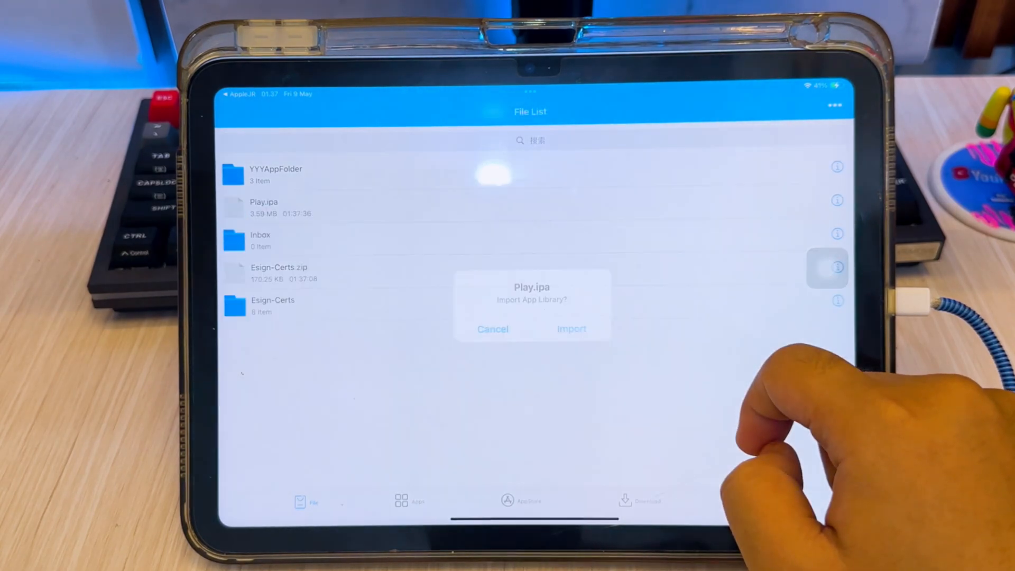
{"action": "left_click", "coordinate": [572, 327]}
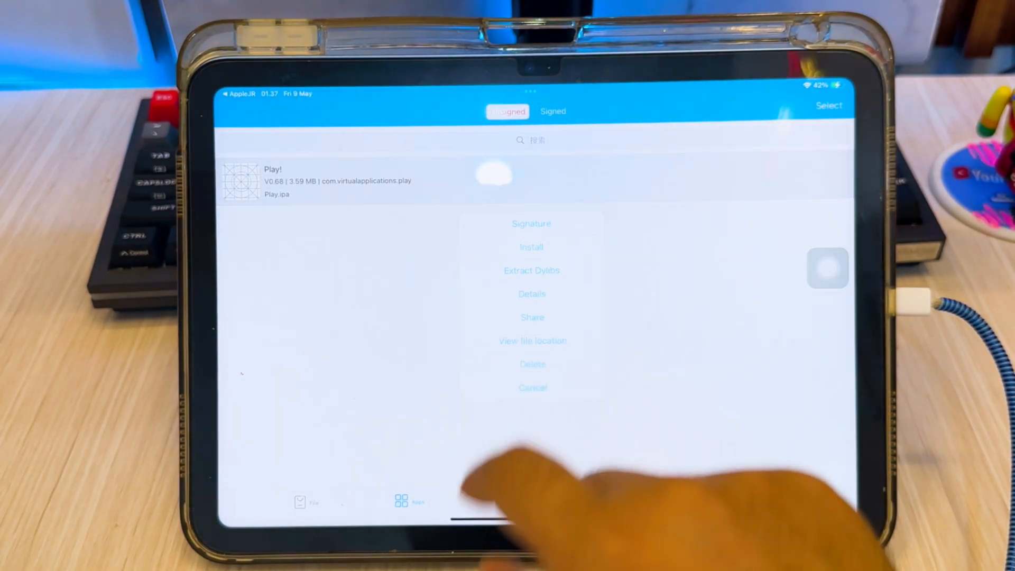
{"action": "left_click", "coordinate": [532, 223]}
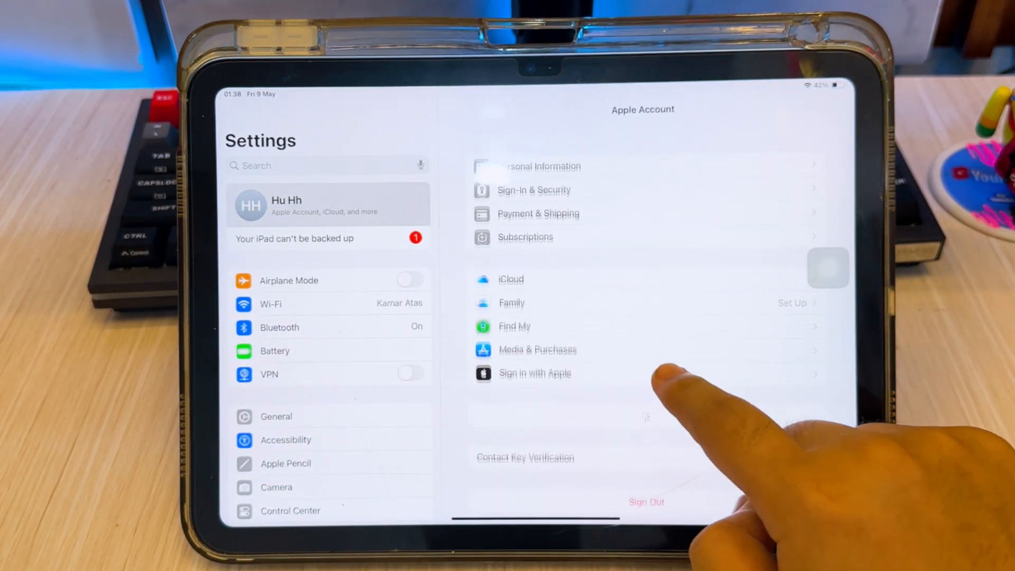
{"action": "left_click", "coordinate": [514, 327]}
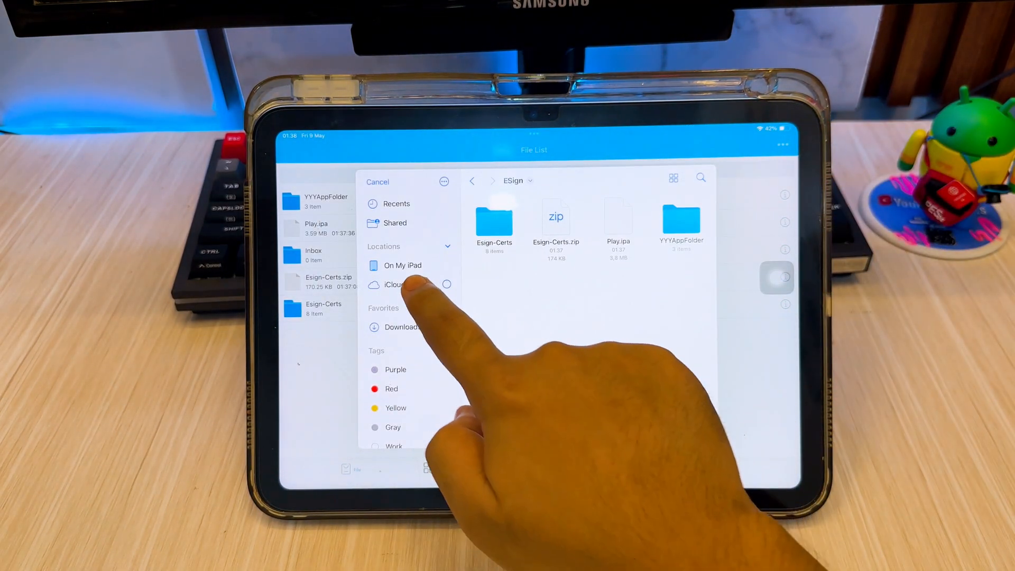
Import Delta-v2.668.ipa from On My iPad, then show the Esign-Certs folder's certificates.
{"action": "left_click", "coordinate": [402, 327]}
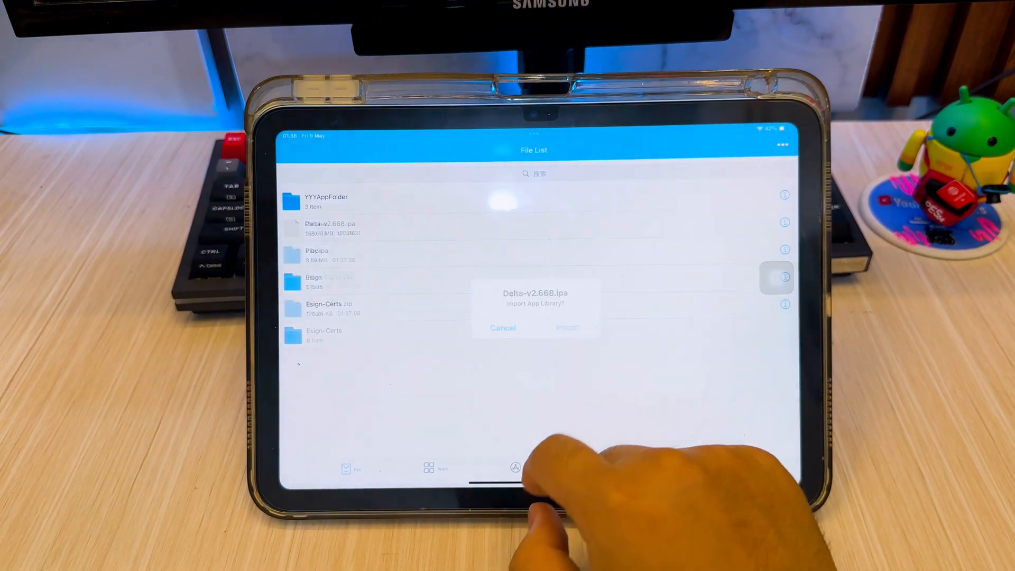
{"action": "left_click", "coordinate": [566, 326]}
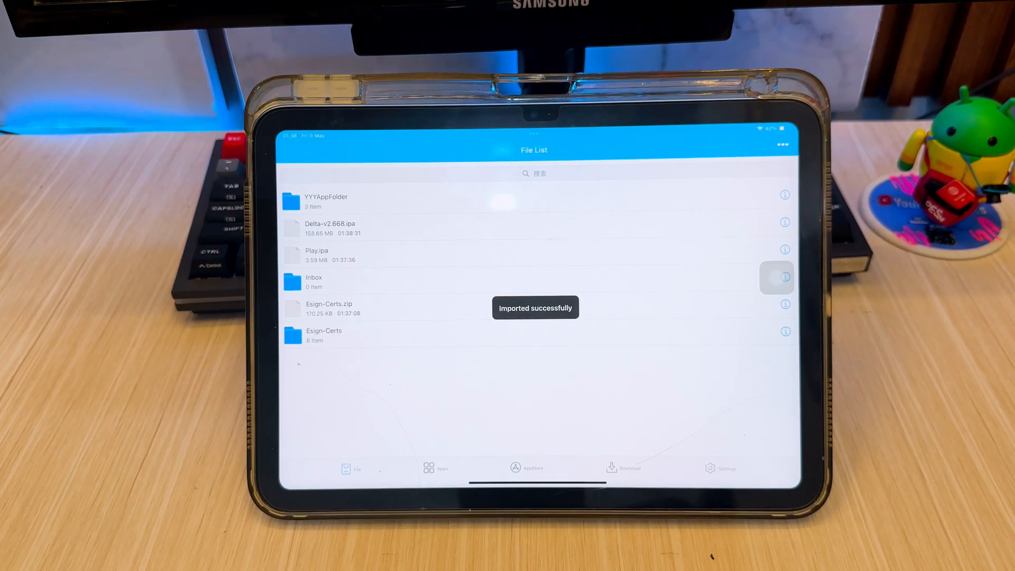
{"action": "left_click", "coordinate": [324, 335]}
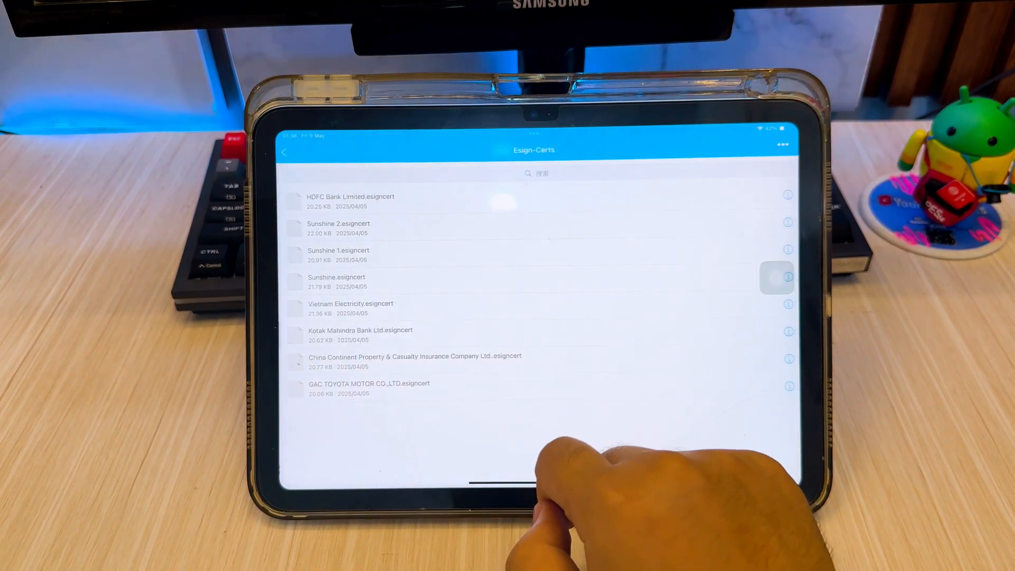